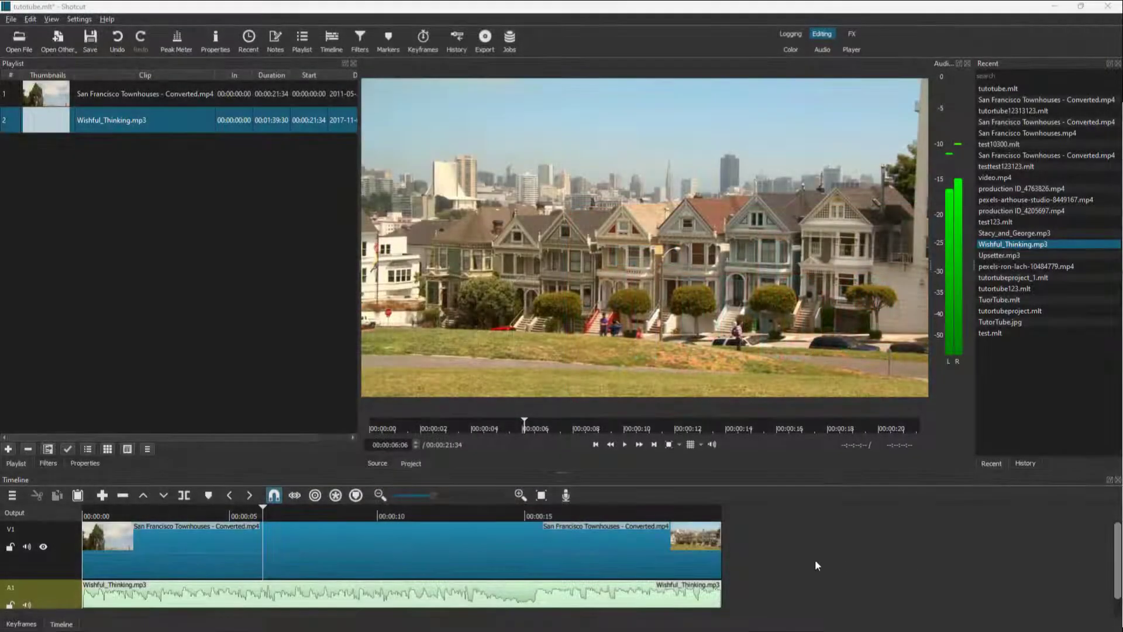
# Select the Wishful_Thinking.mp3 clip on track A1 and move the playhead to about 8 seconds.
pyautogui.click(357, 515)
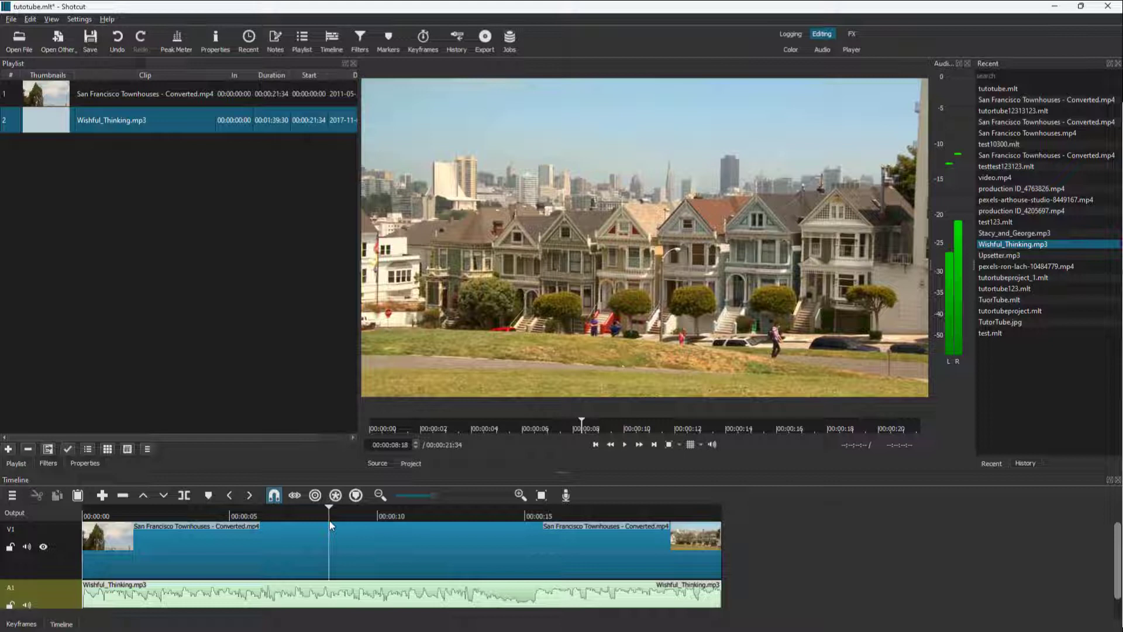
pyautogui.click(624, 444)
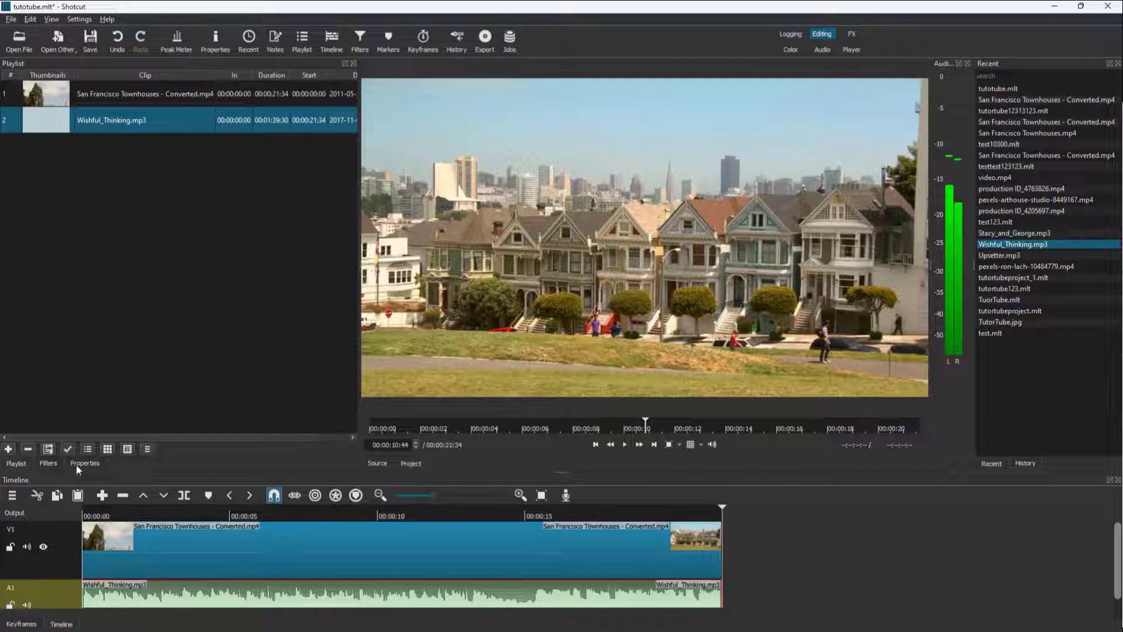
# Start adding a filter to the clip and browse the Audio category list.
pyautogui.click(48, 463)
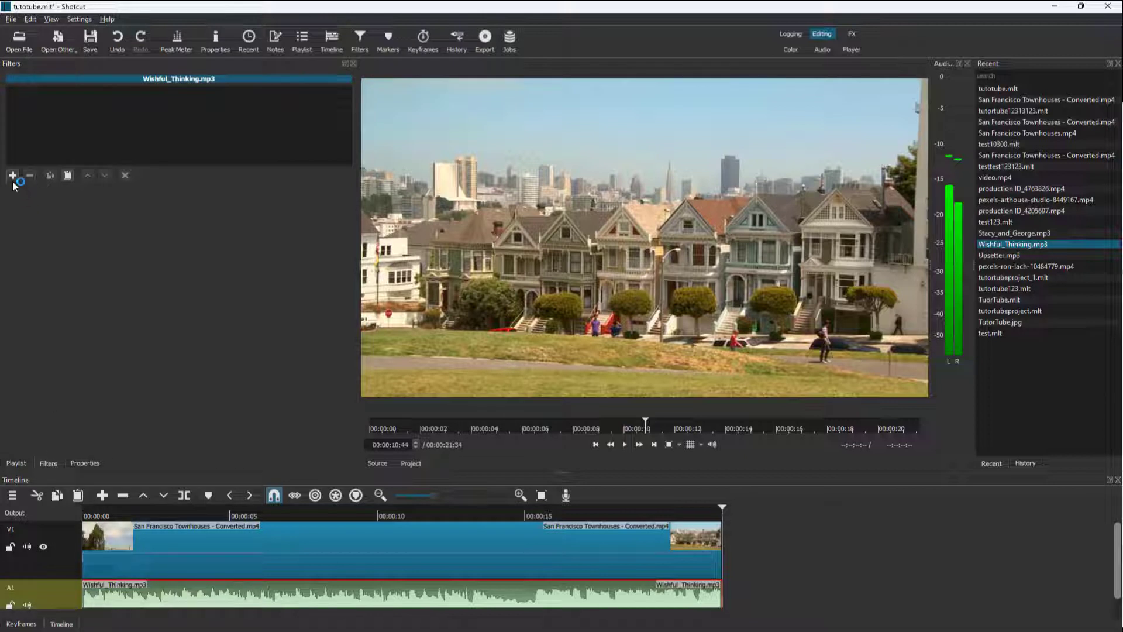
pyautogui.click(12, 175)
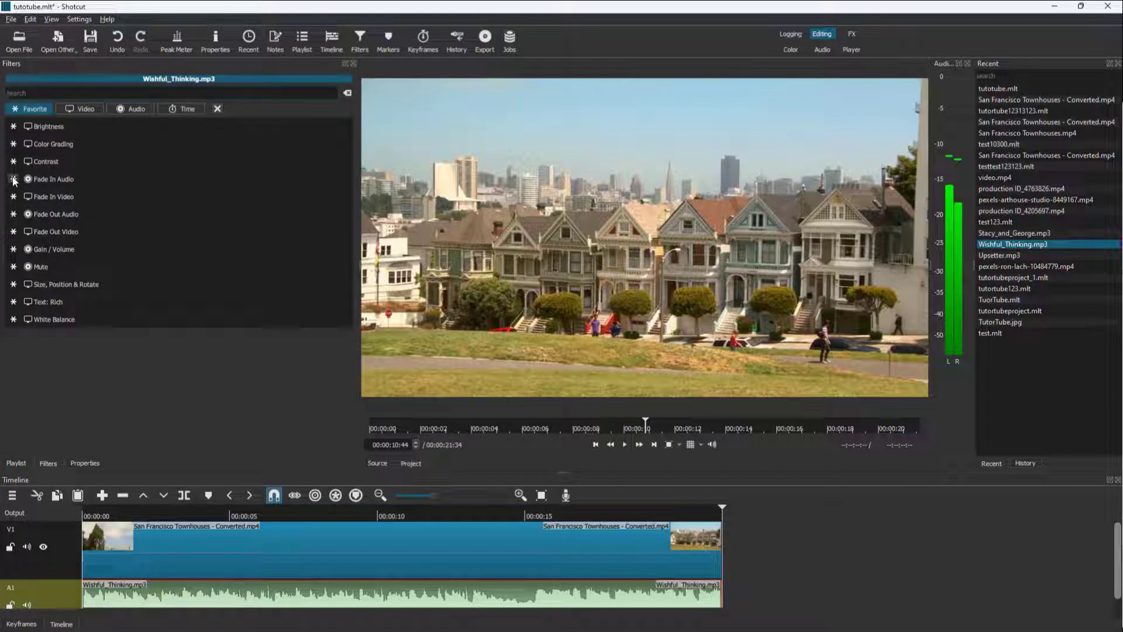
pyautogui.click(131, 109)
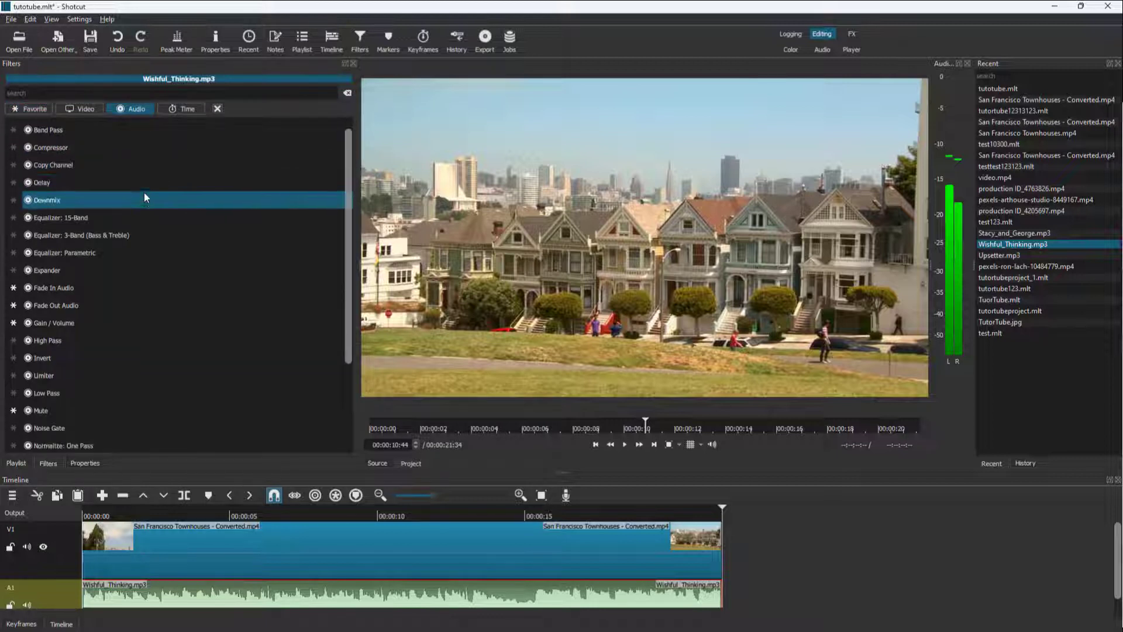
pyautogui.scroll(-3)
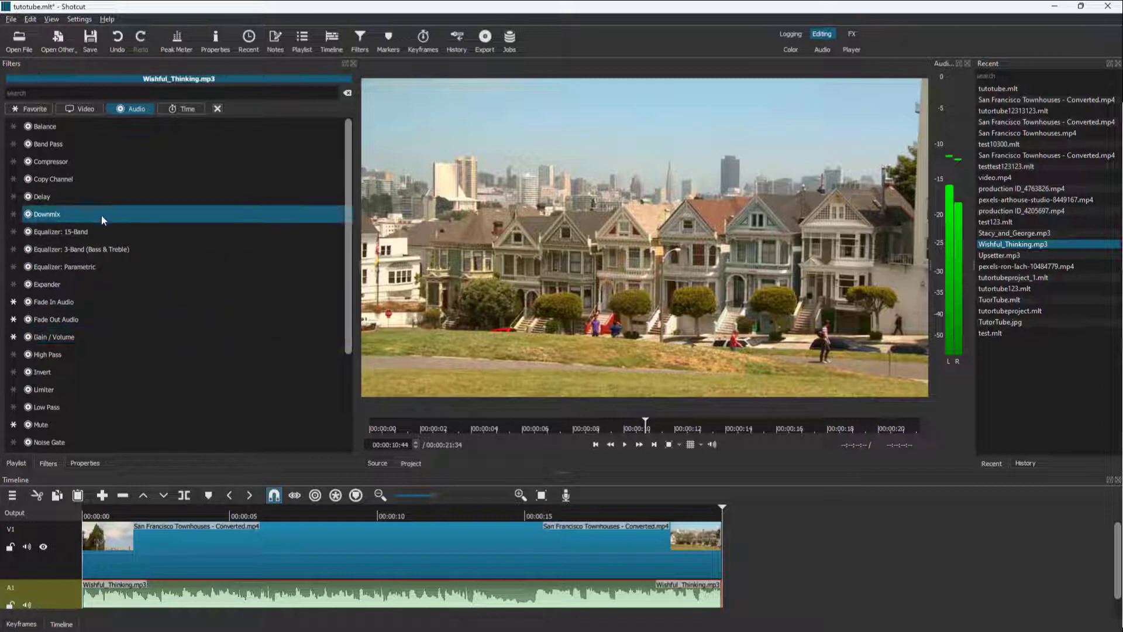
pyautogui.scroll(-3)
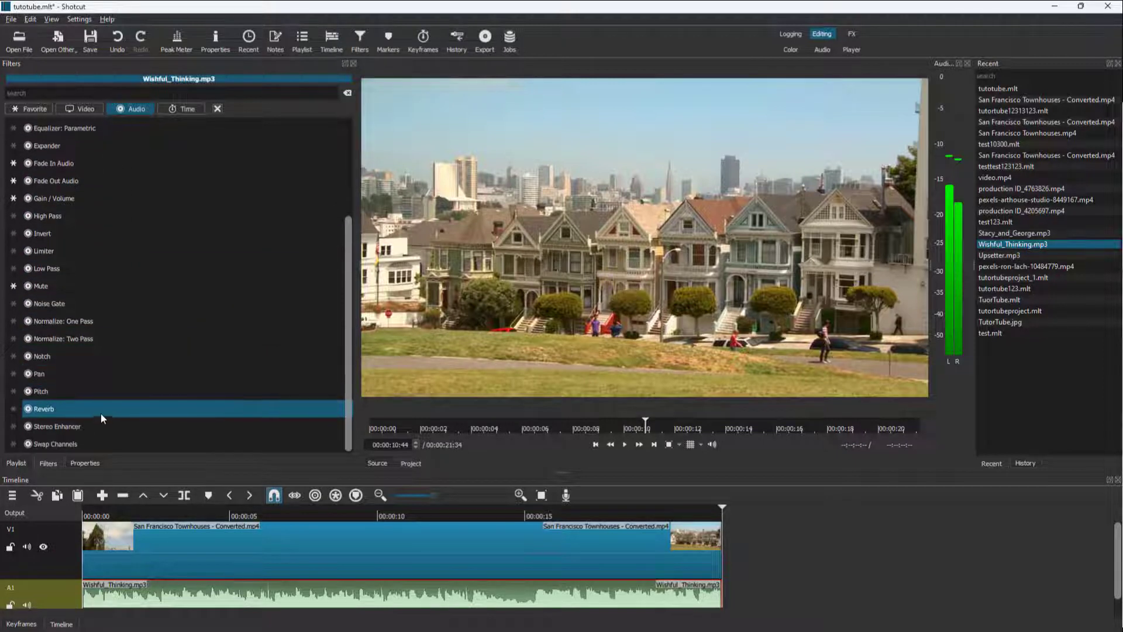
# Try a Pitch filter at a 2-octave shift, listening during playback before pausing.
pyautogui.click(41, 391)
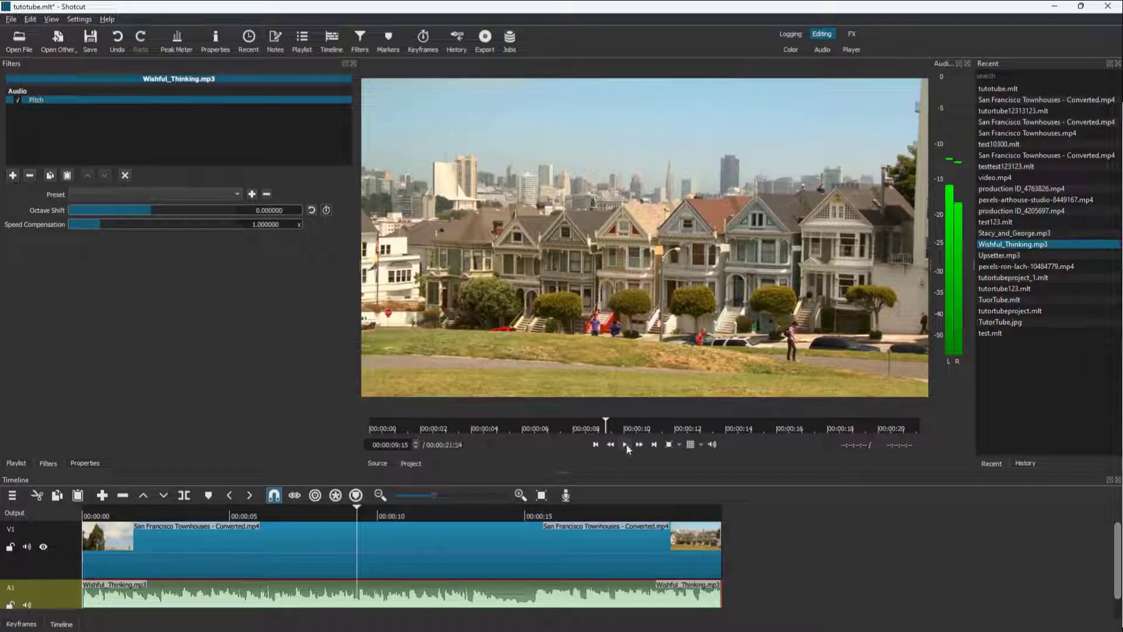
pyautogui.moveTo(625, 444)
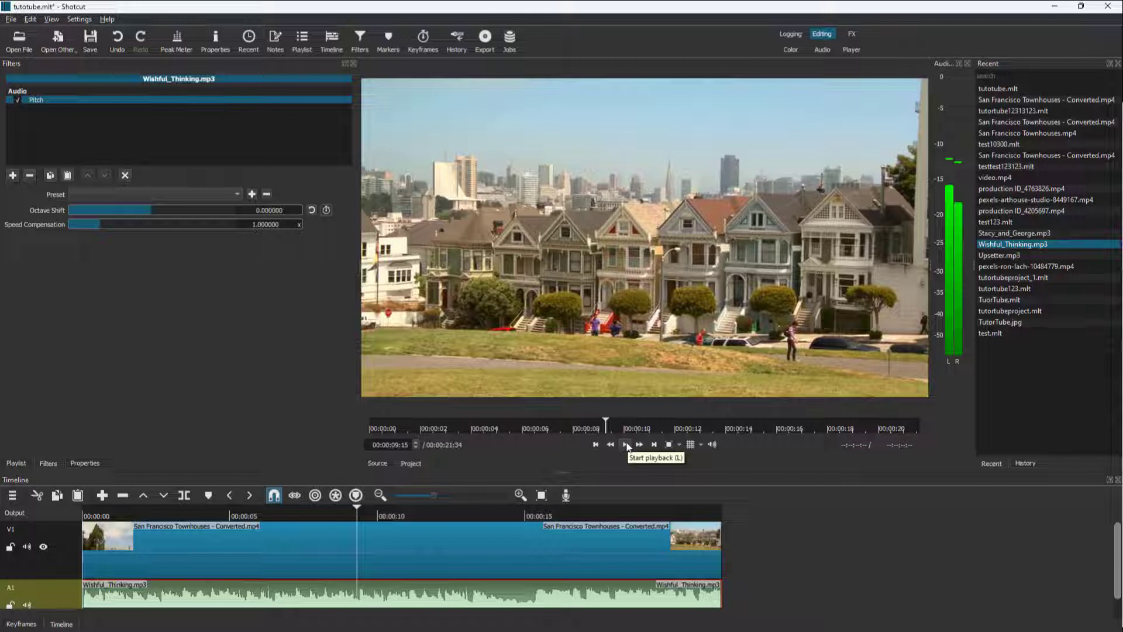
pyautogui.click(625, 444)
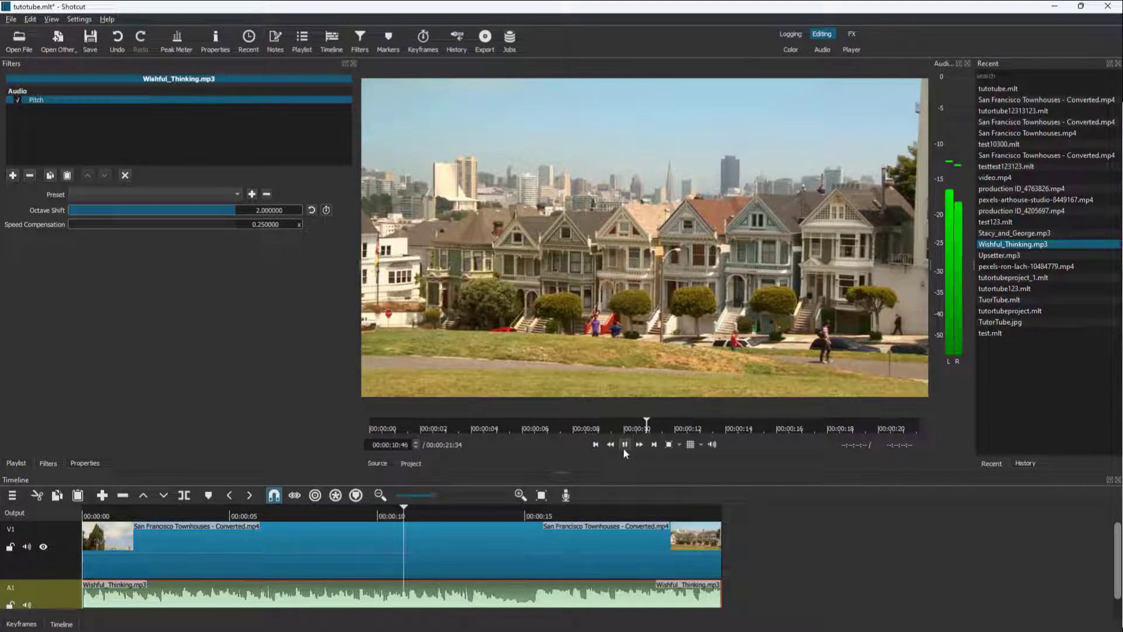
pyautogui.click(624, 444)
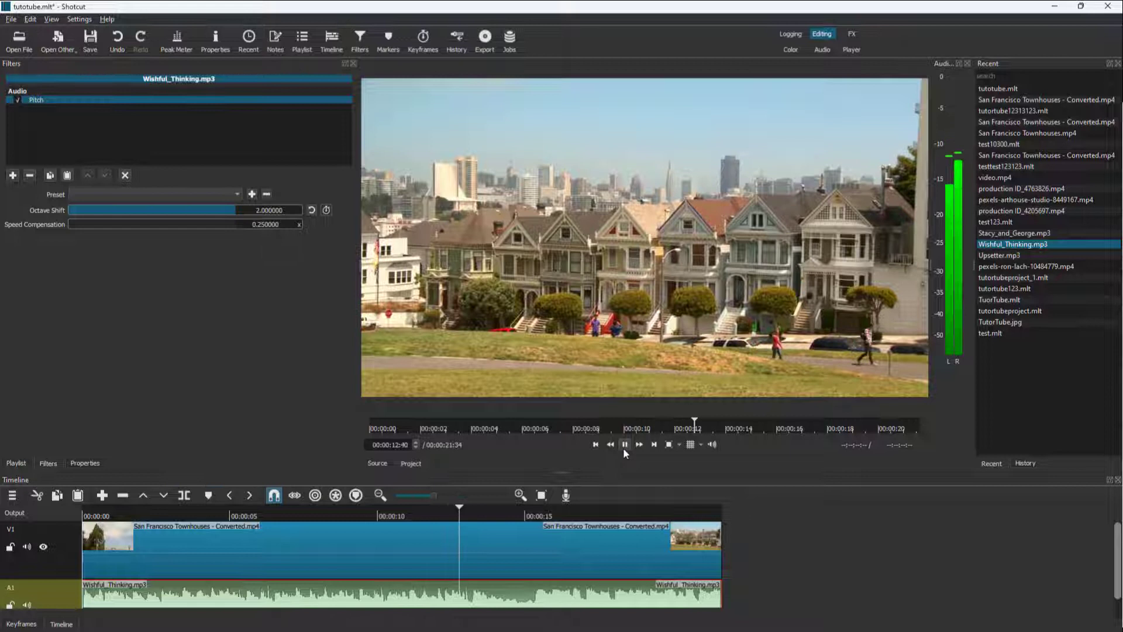
pyautogui.click(625, 444)
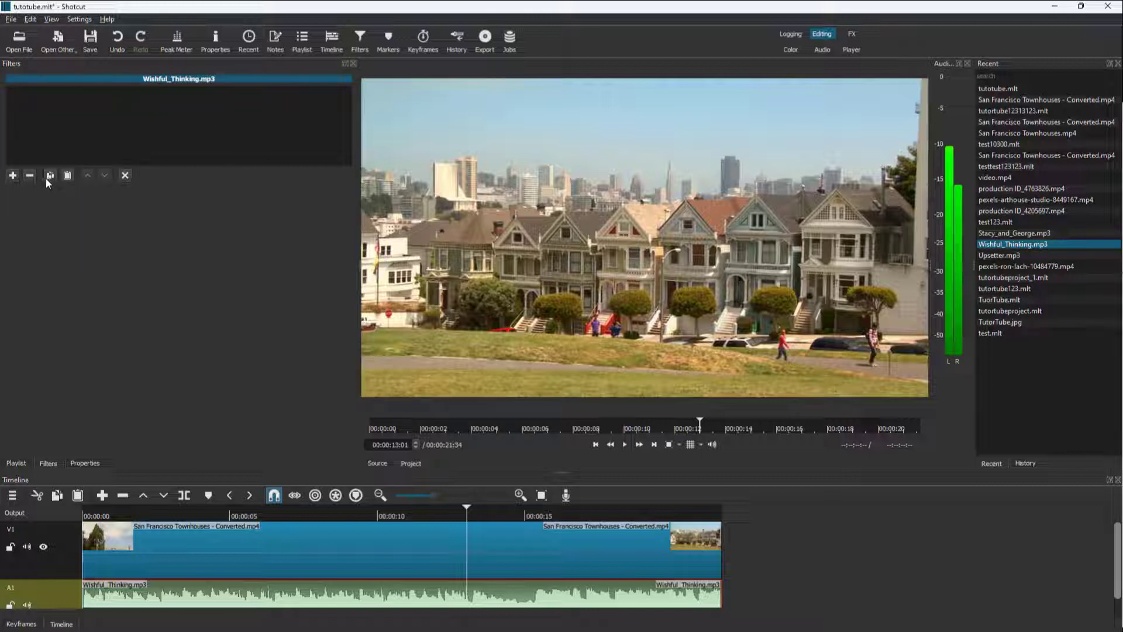
# Add a Notch filter, play the clip, and increase its dry/wet mix.
pyautogui.click(13, 175)
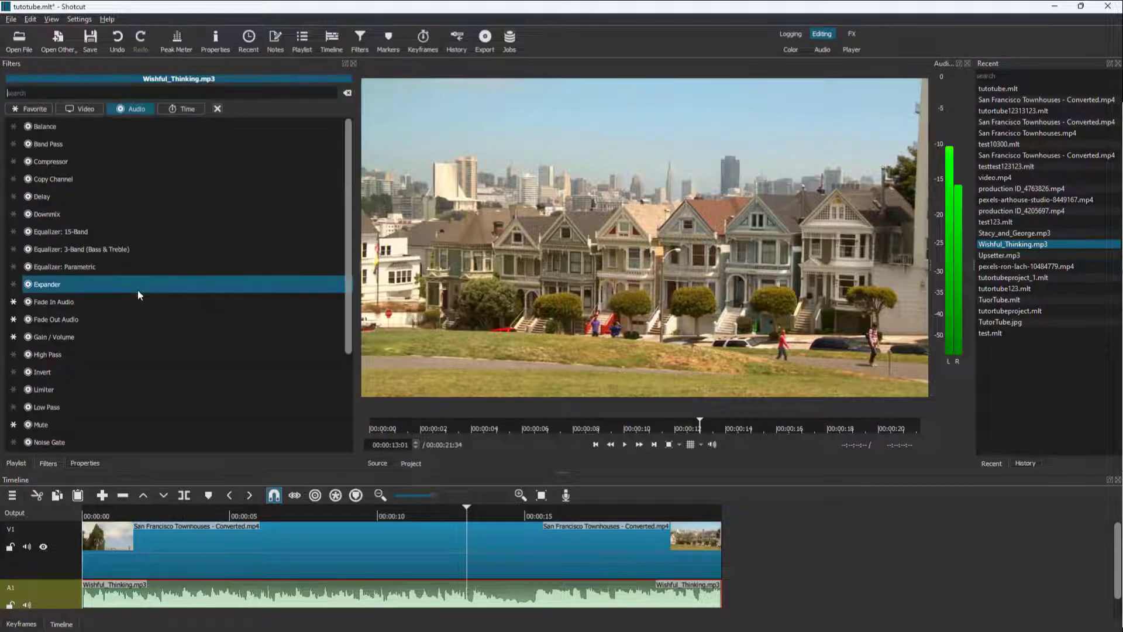
pyautogui.scroll(-3)
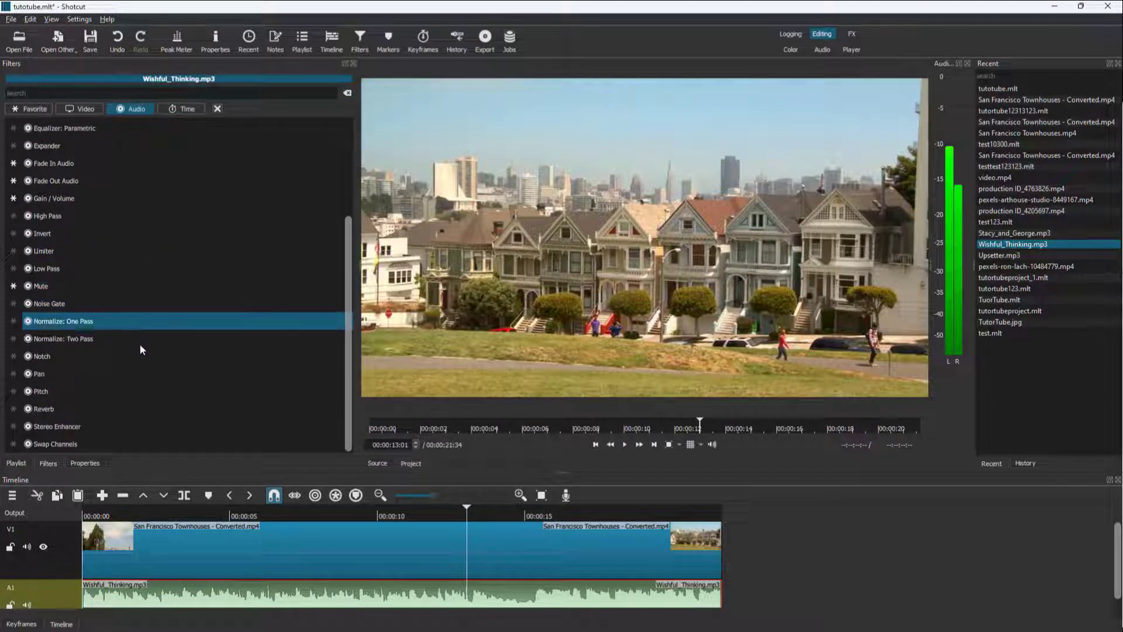
pyautogui.click(41, 356)
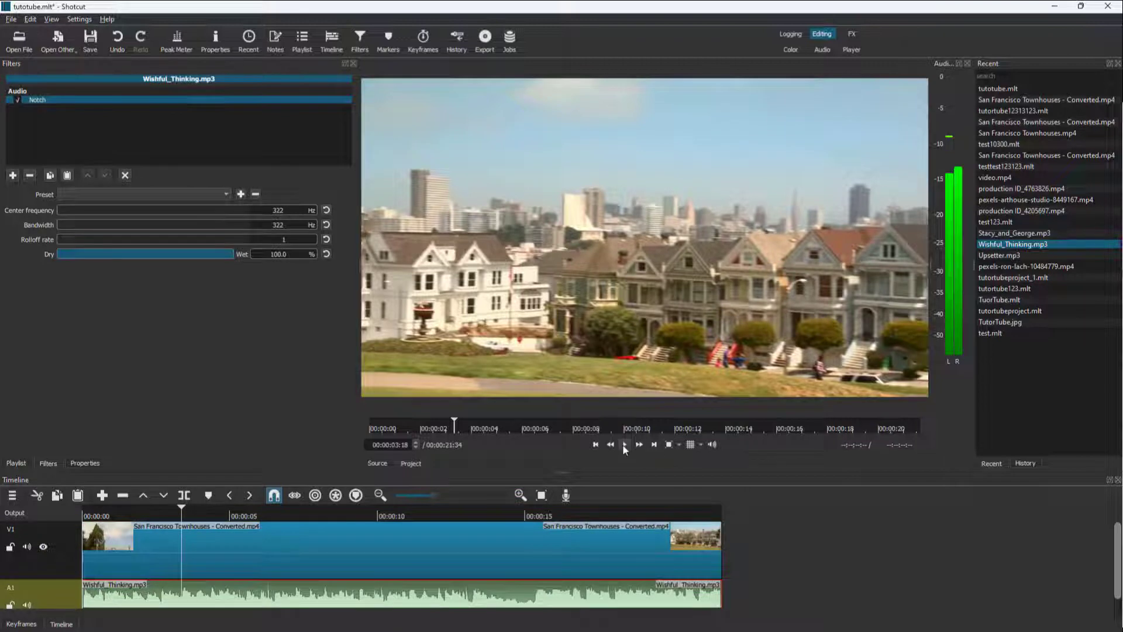
pyautogui.click(624, 444)
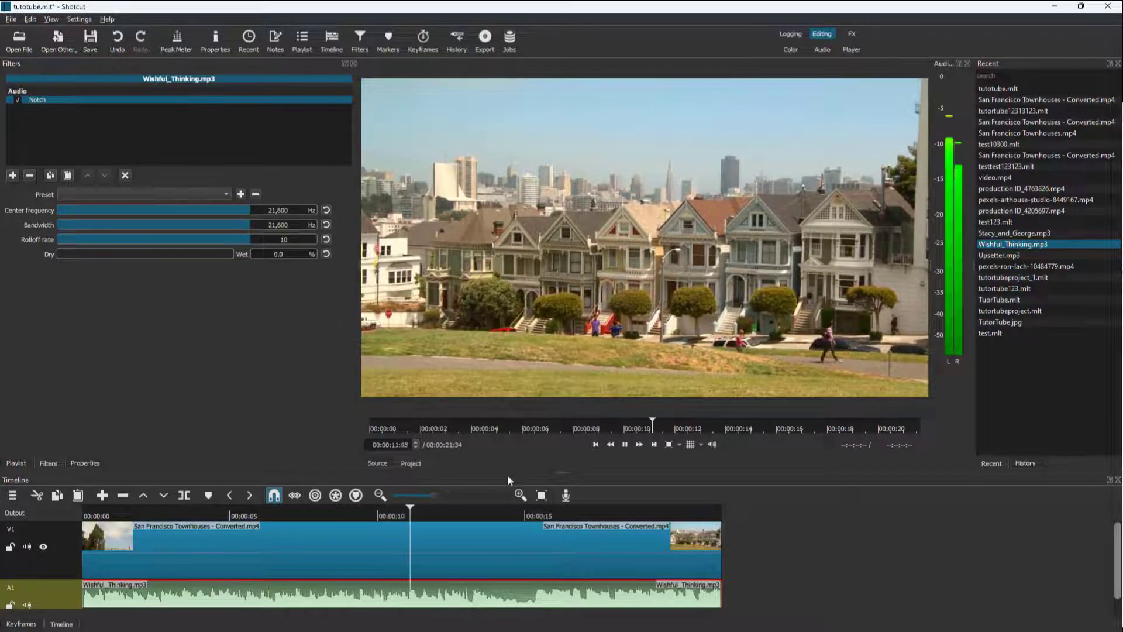
pyautogui.moveTo(59, 253); pyautogui.dragTo(76, 253)
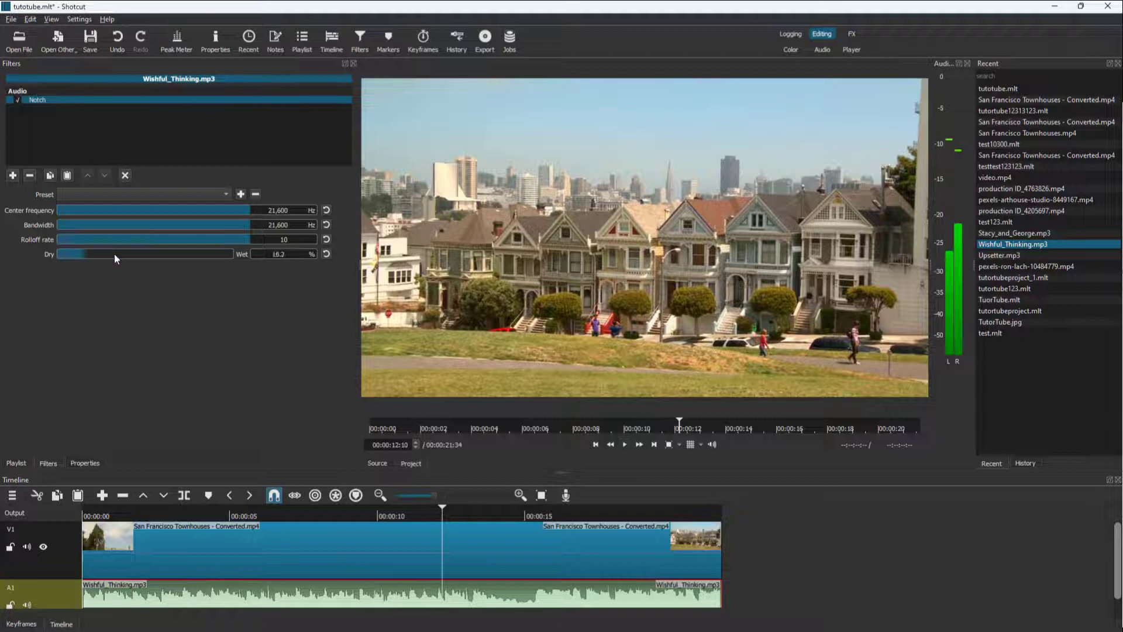
pyautogui.moveTo(115, 253); pyautogui.dragTo(240, 253)
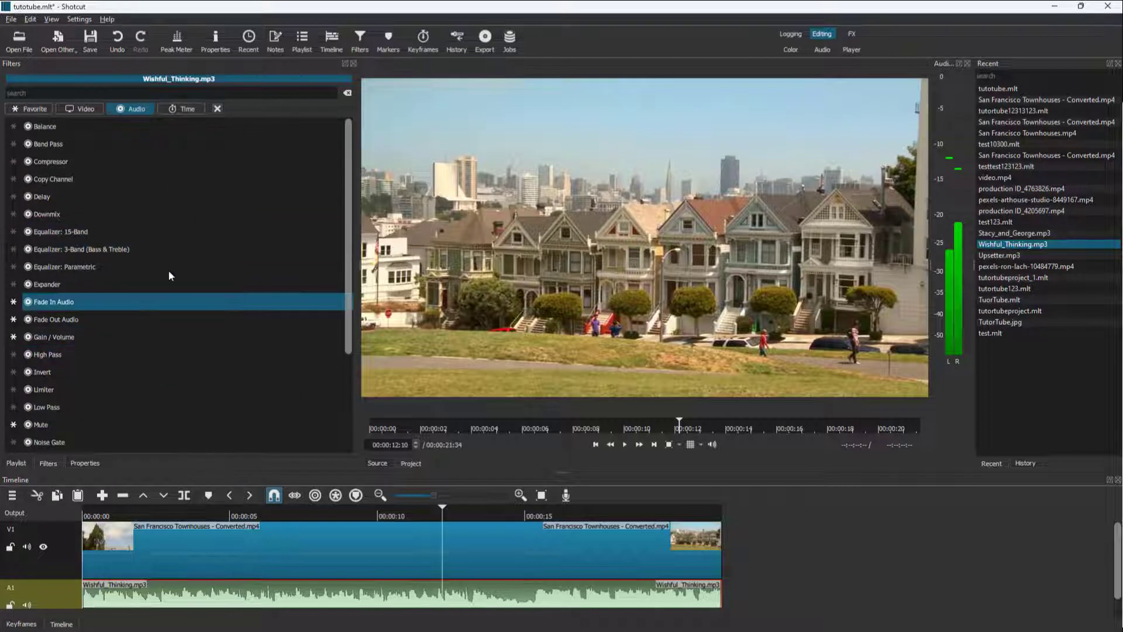
# Add a Delay filter and lengthen the echo to 1.46 s with -4.2 dB feedback.
pyautogui.click(42, 197)
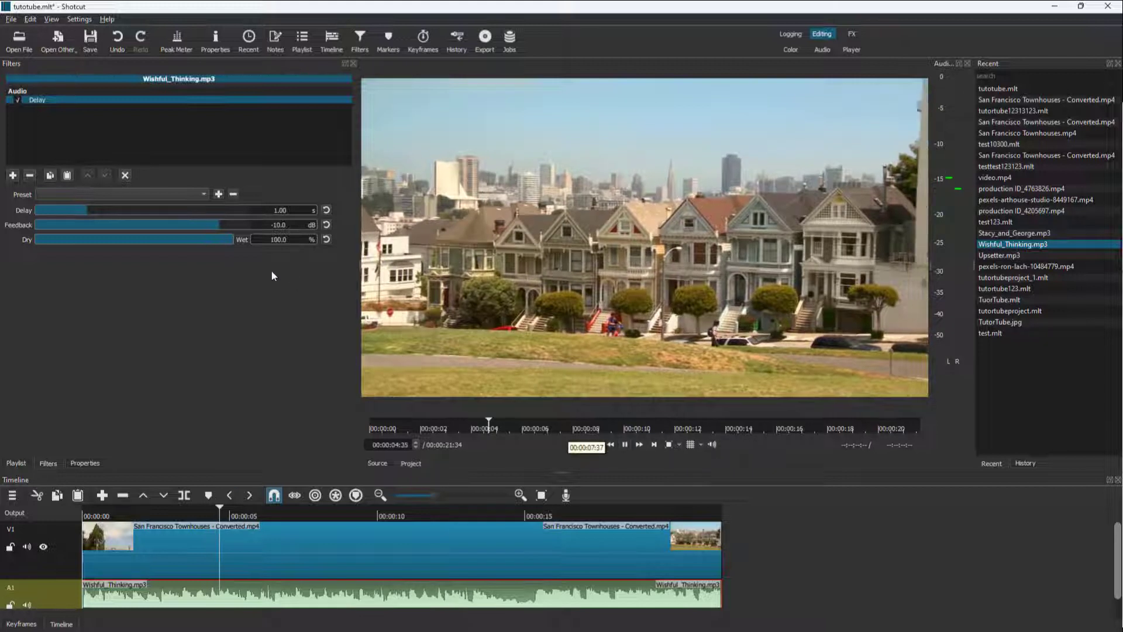
pyautogui.click(624, 445)
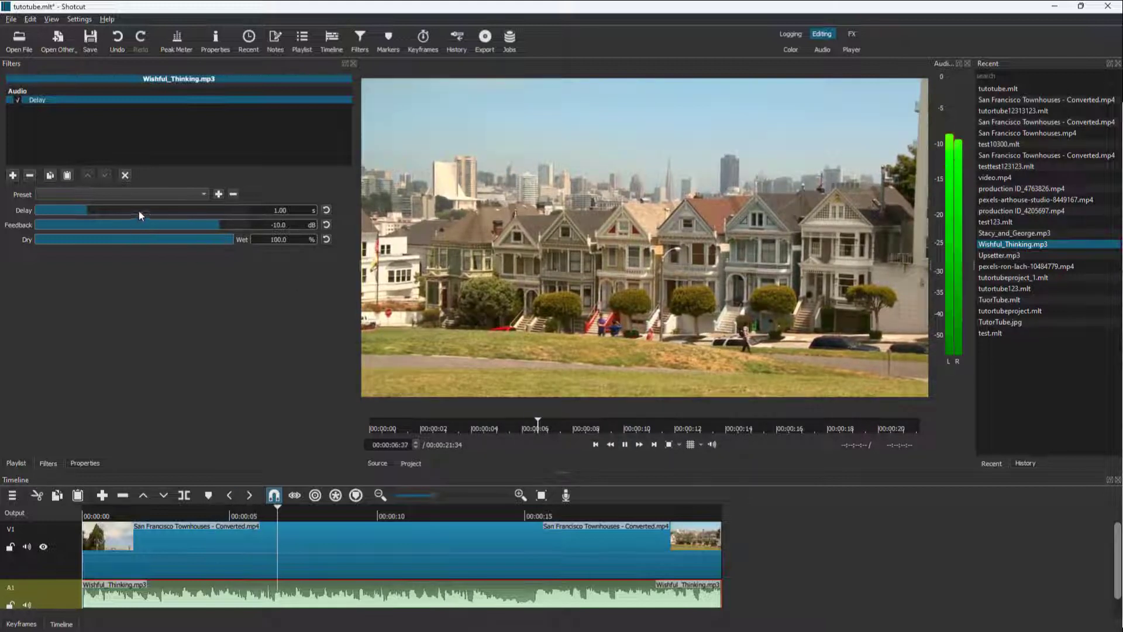
pyautogui.moveTo(86, 210); pyautogui.dragTo(115, 210)
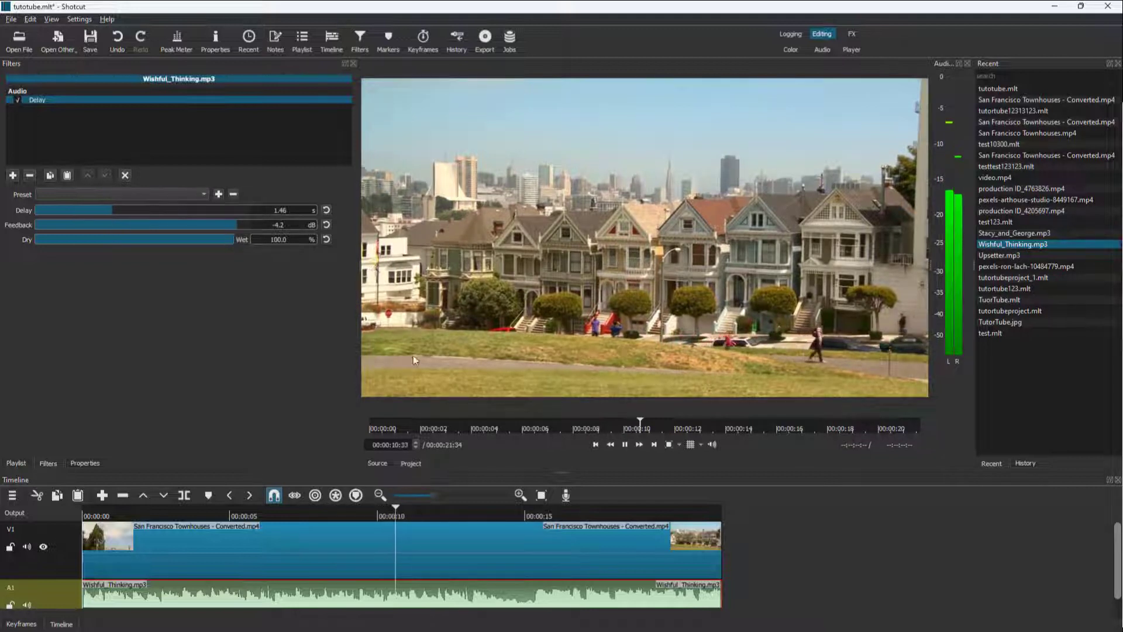
pyautogui.click(625, 445)
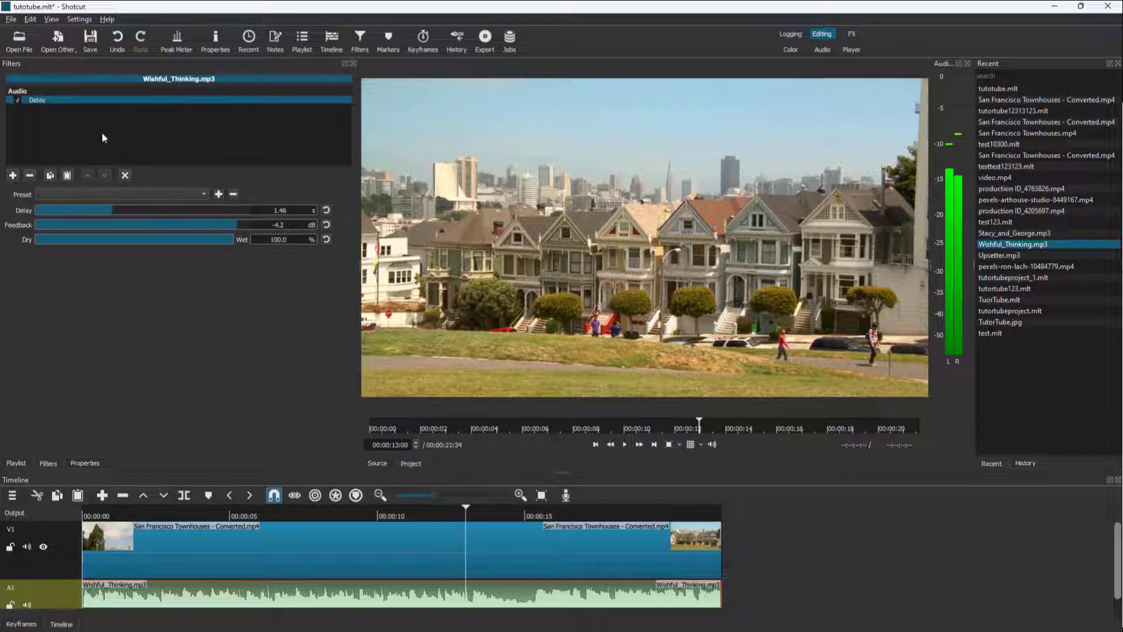
# Add a Gain / Volume filter and set its Level slider to 5.6 dB.
pyautogui.click(12, 175)
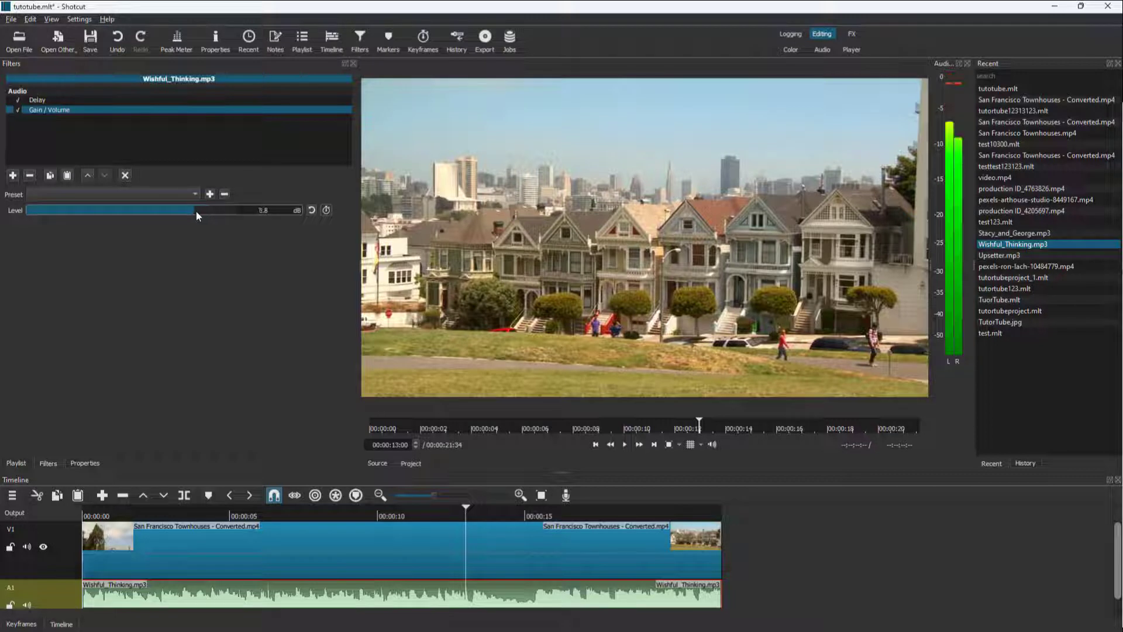
pyautogui.moveTo(201, 209); pyautogui.dragTo(186, 210)
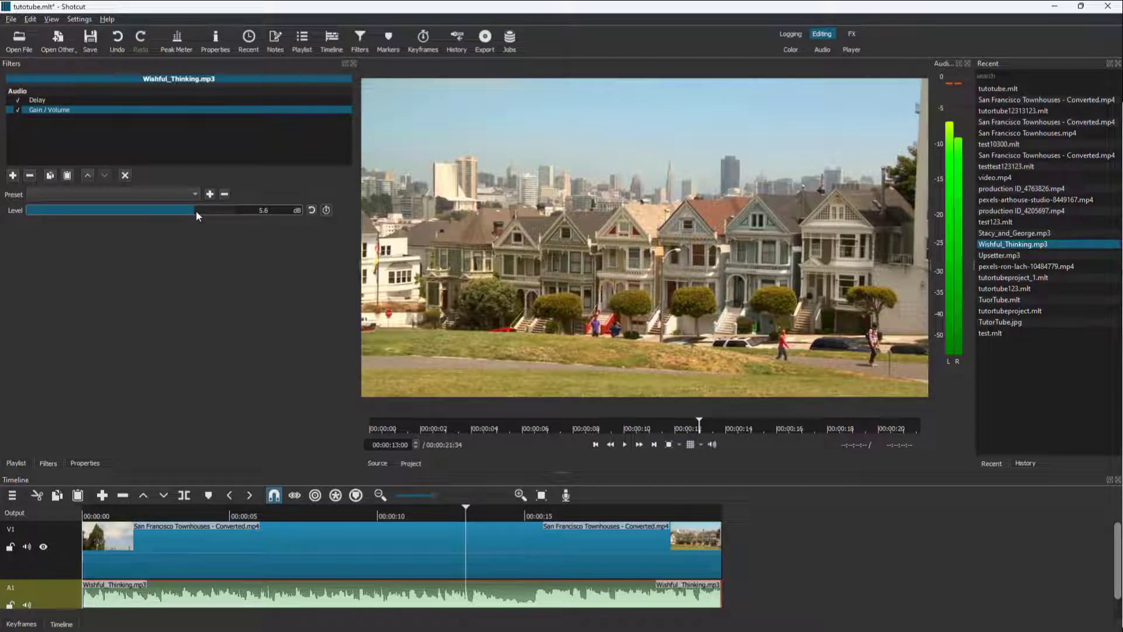